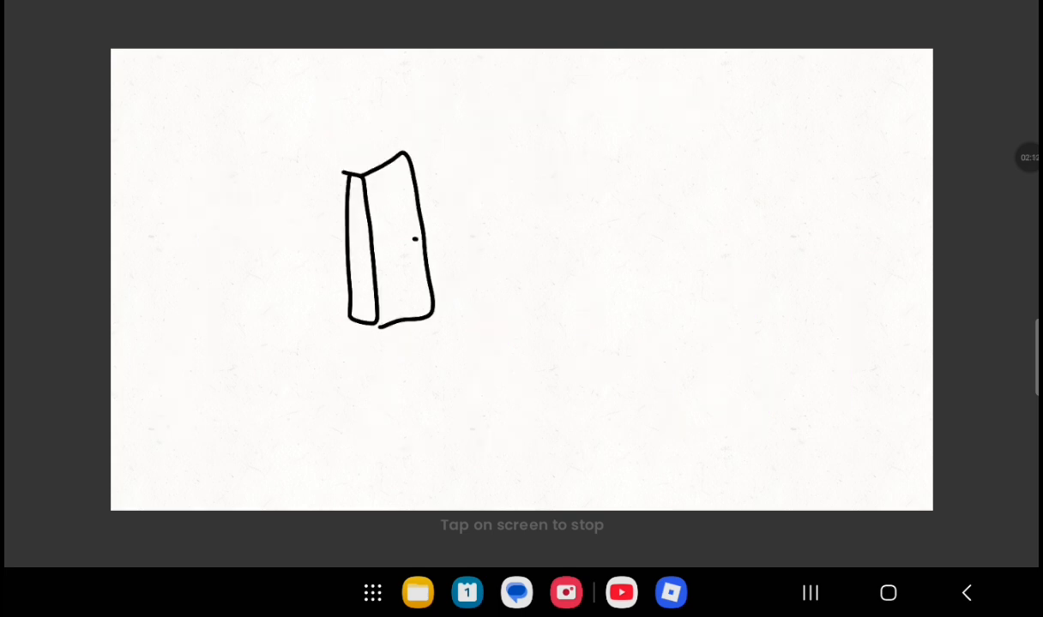
# - Drag on the canvas while playback advances to the frame where an oval appears beside the door
pyautogui.moveTo(468, 180); pyautogui.dragTo(484, 249)
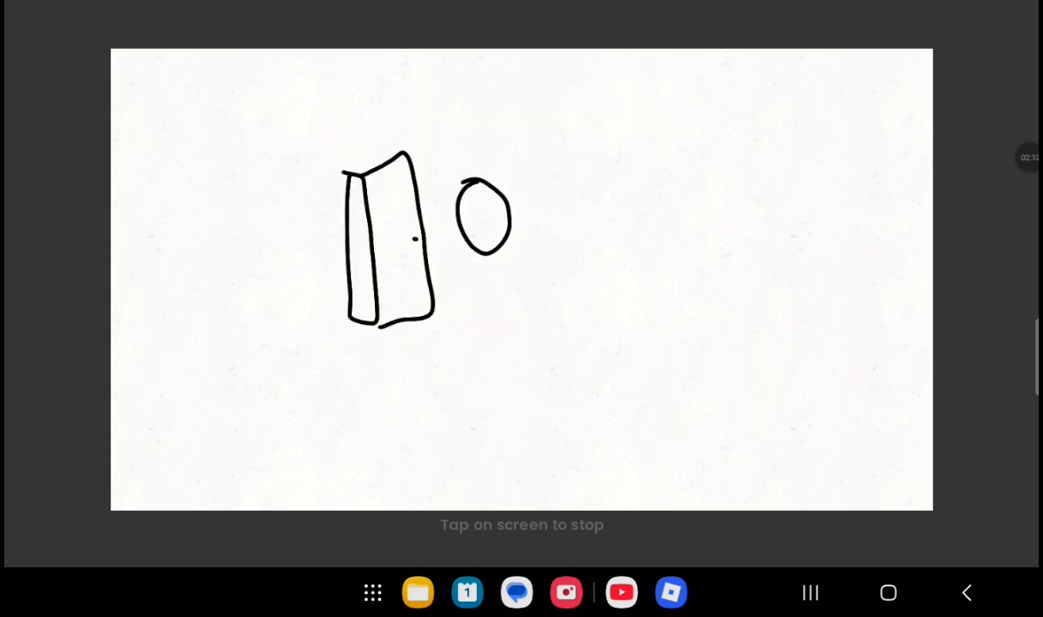